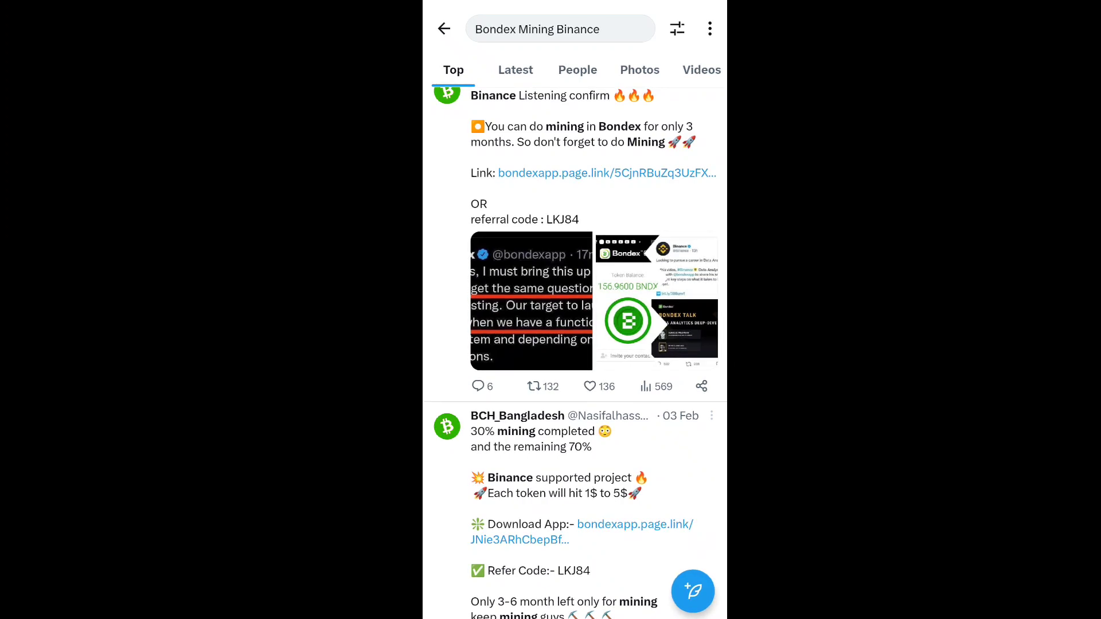
pyautogui.click(532, 302)
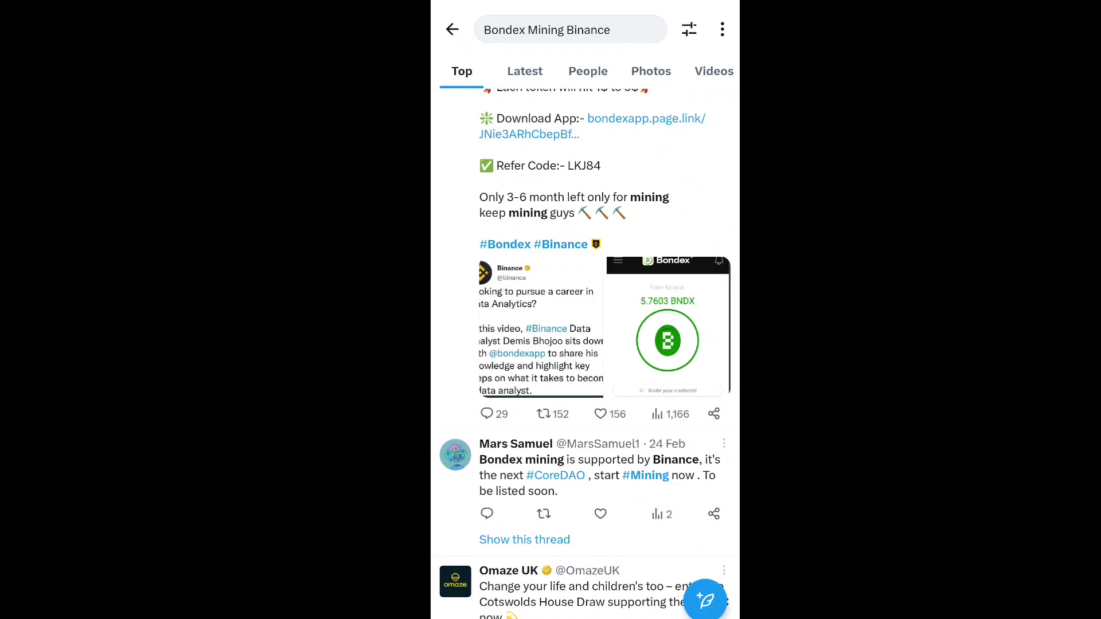
pyautogui.scroll(-3)
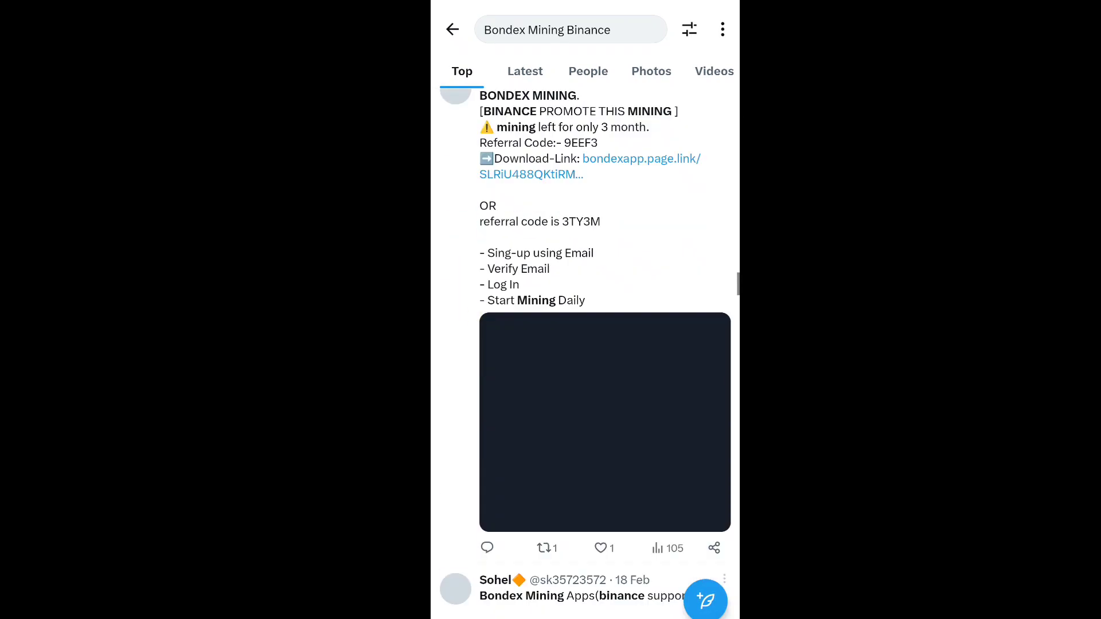
pyautogui.scroll(-3)
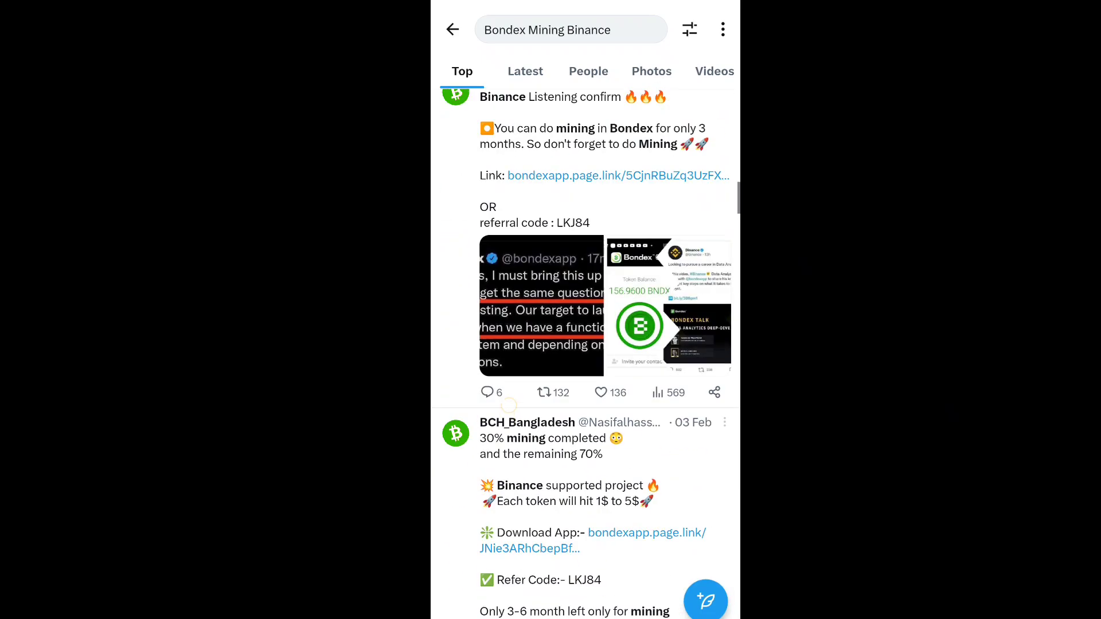